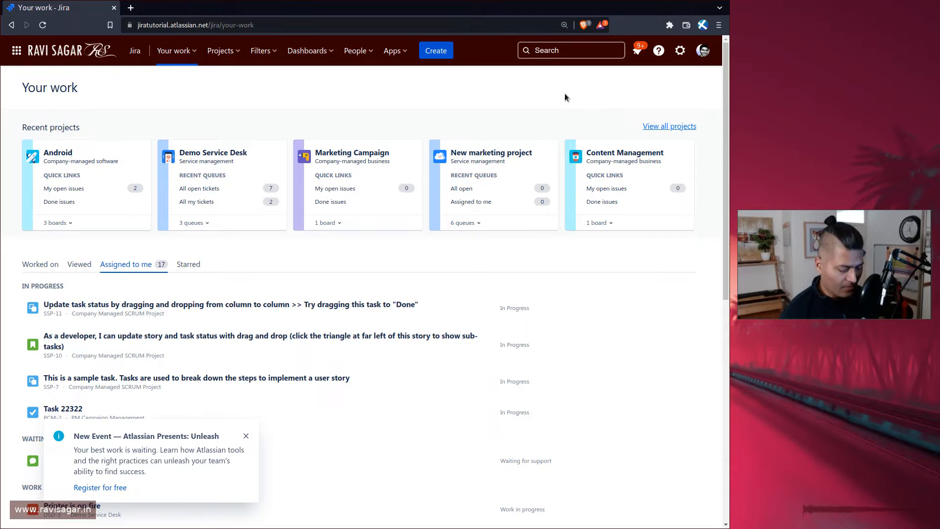
Go to the Permission schemes page in Jira site administration
type("p")
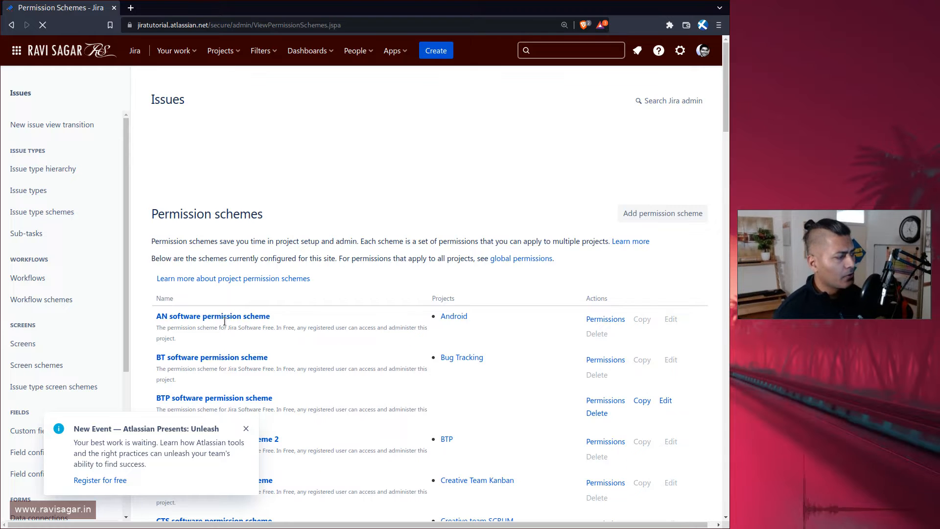
View the AN software permission scheme's project permissions, briefly checking the Projects menu
left_click(213, 317)
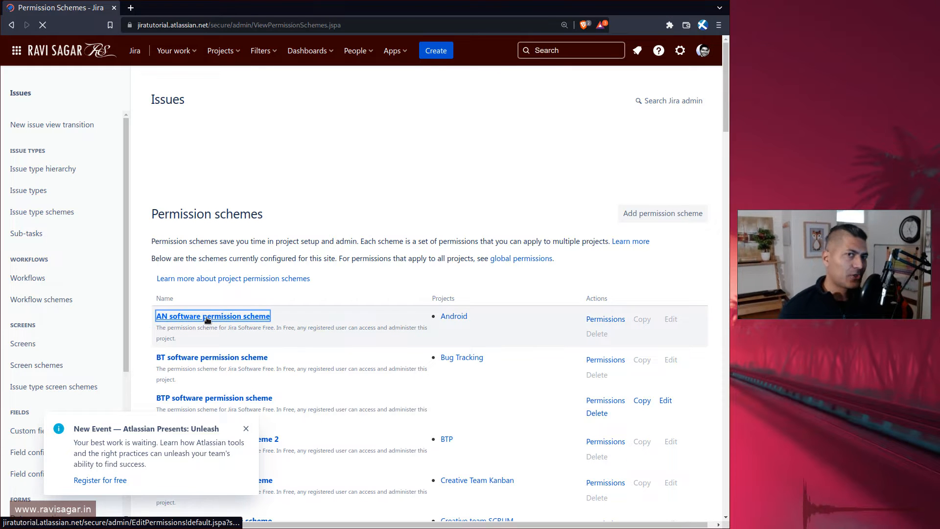
left_click(213, 315)
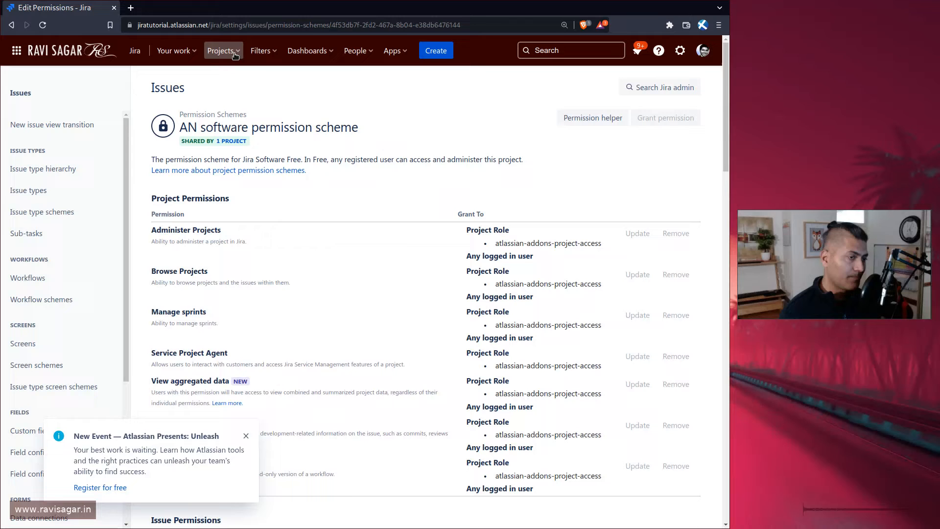
left_click(220, 50)
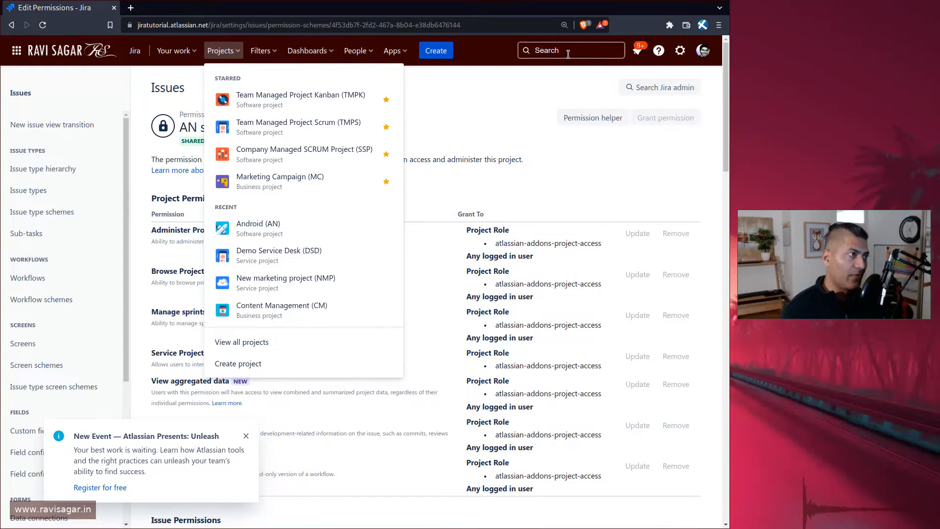
left_click(568, 50)
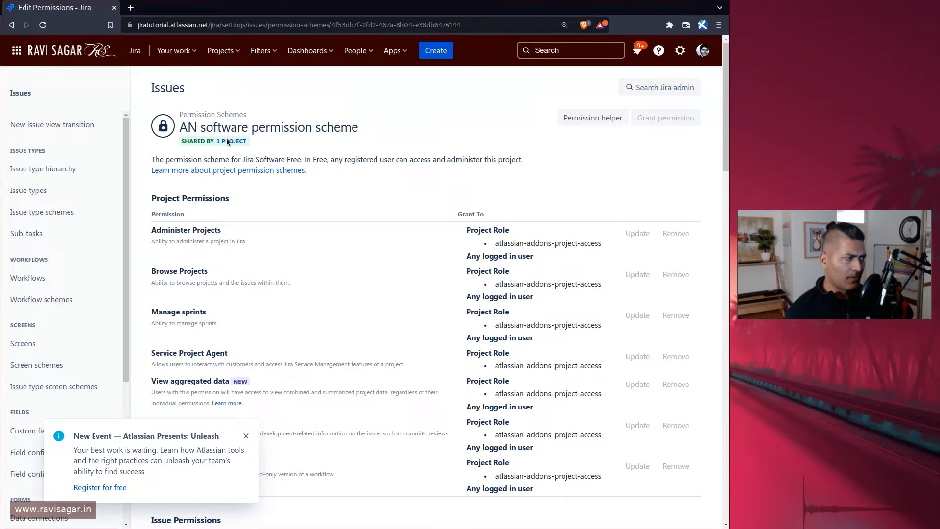
Reach the site-wide Boards list via the search box and browse down it
left_click(570, 50)
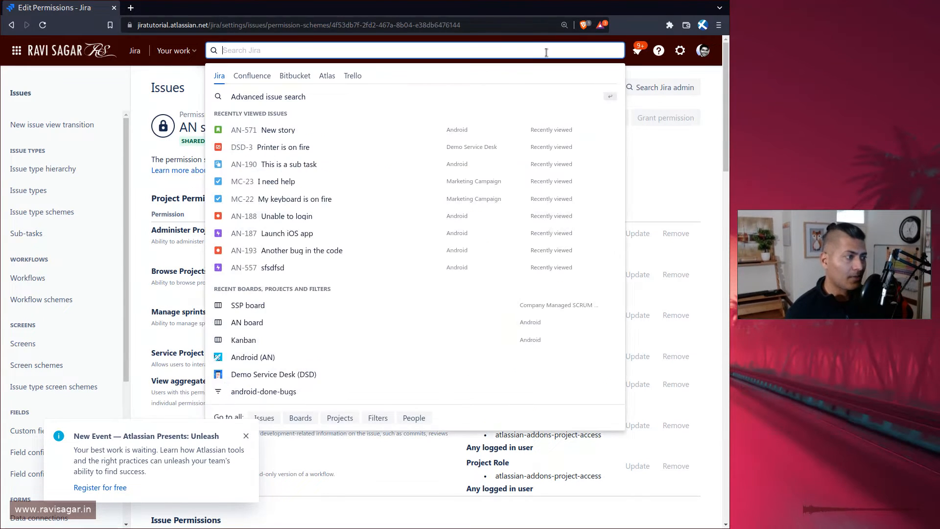
left_click(301, 418)
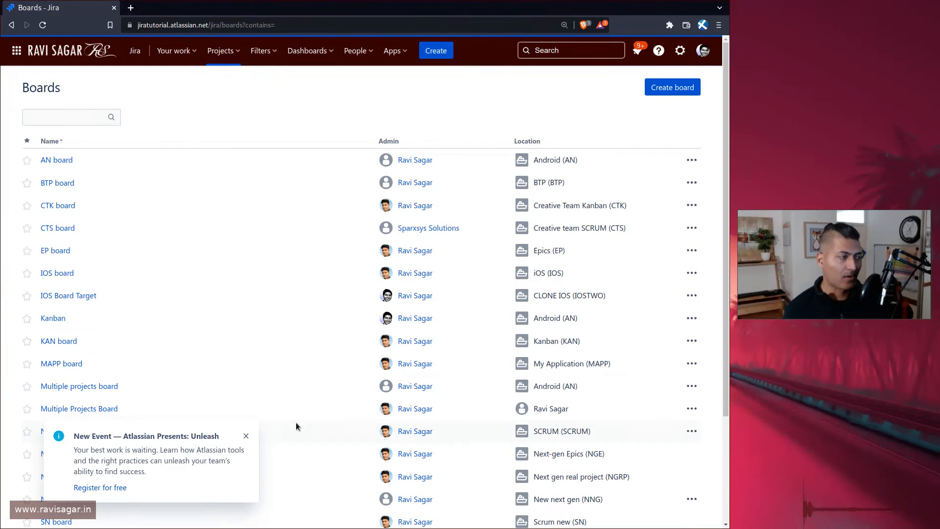
scroll("down", 3)
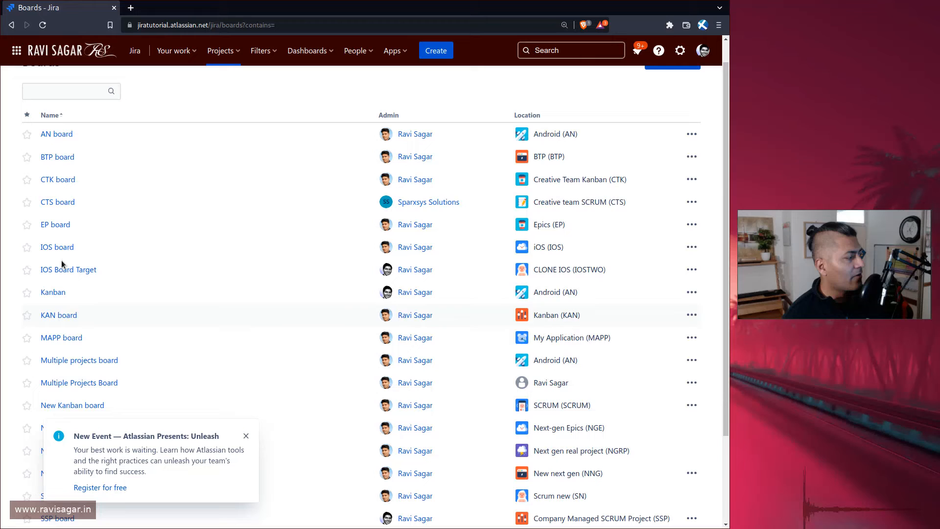
mouse_move(57, 156)
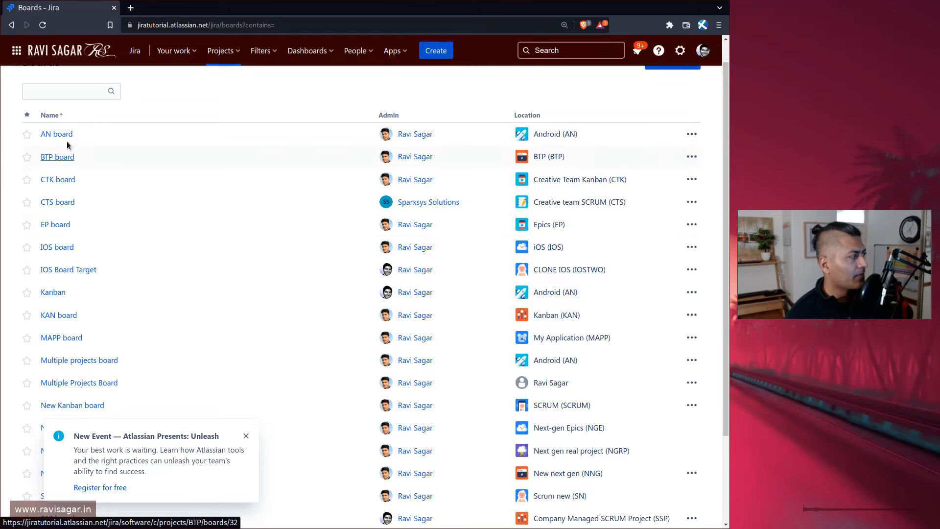
mouse_move(143, 193)
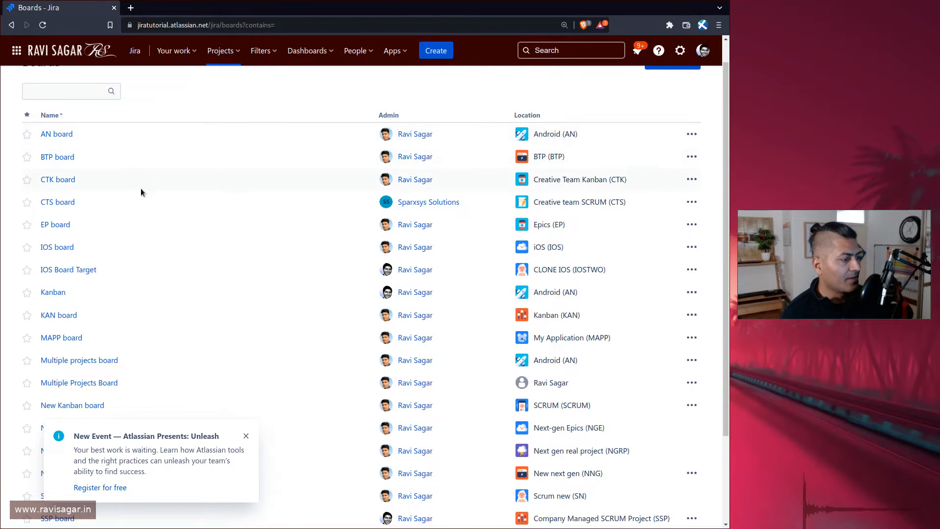
scroll("down", 3)
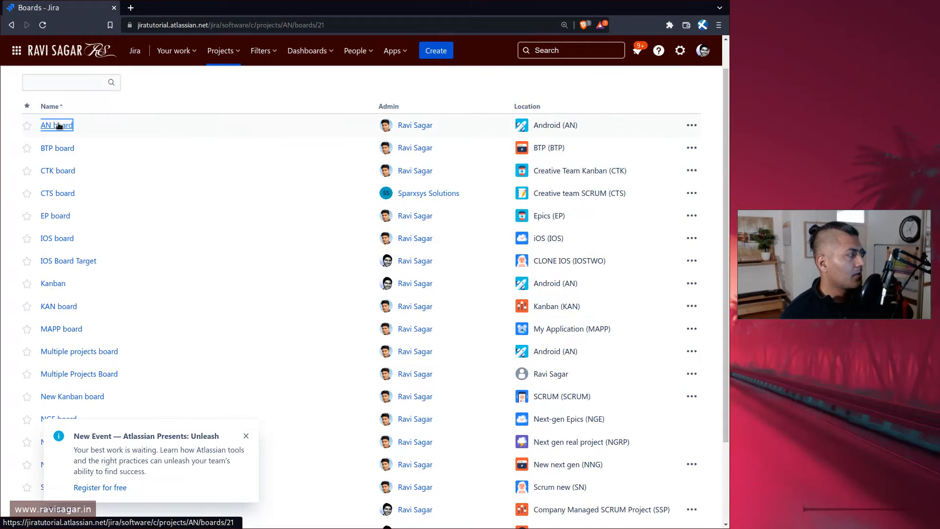
Open the Android project's AN board, cancelling the Create a board dialog
left_click(57, 125)
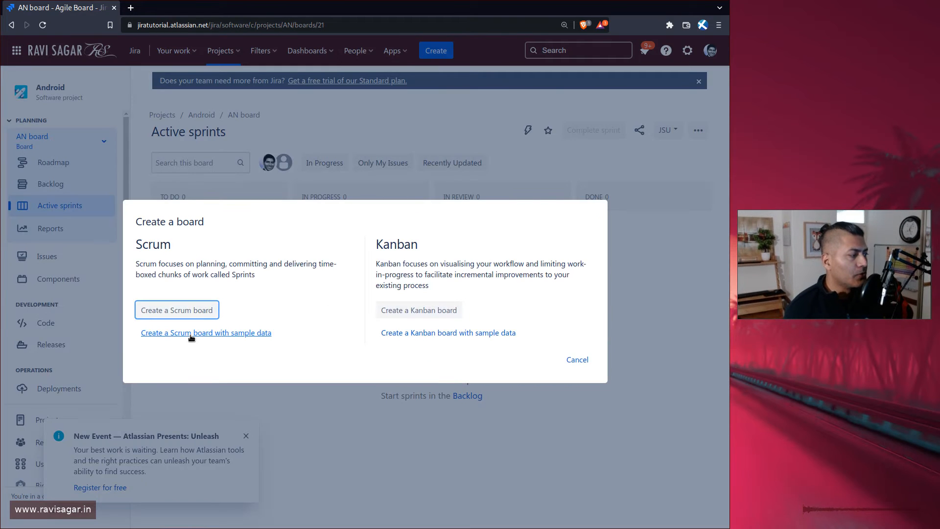
mouse_move(529, 364)
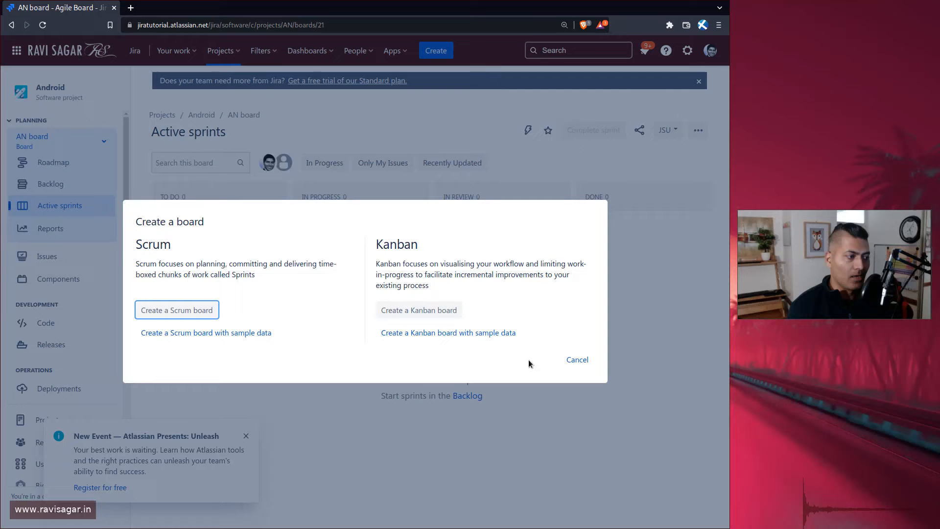
left_click(576, 359)
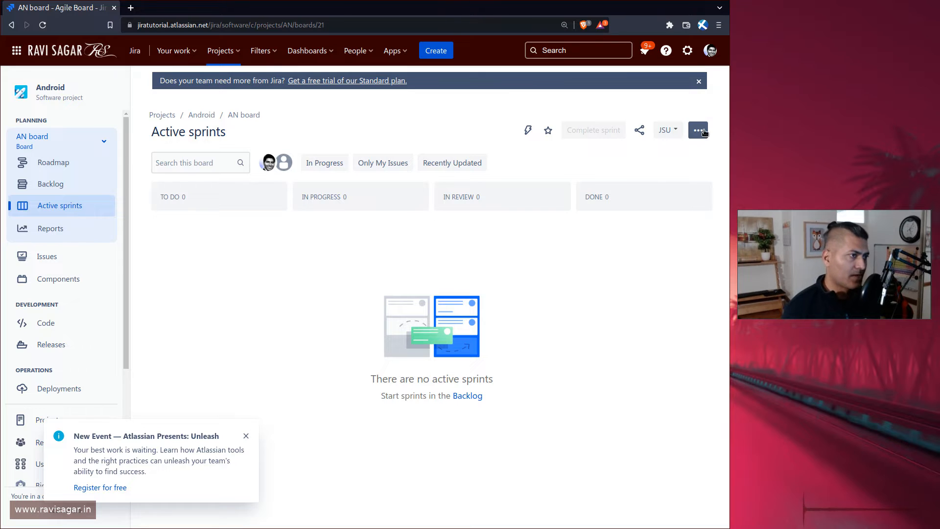
From the AN board's General settings, view its saved filter query in issue search
left_click(697, 130)
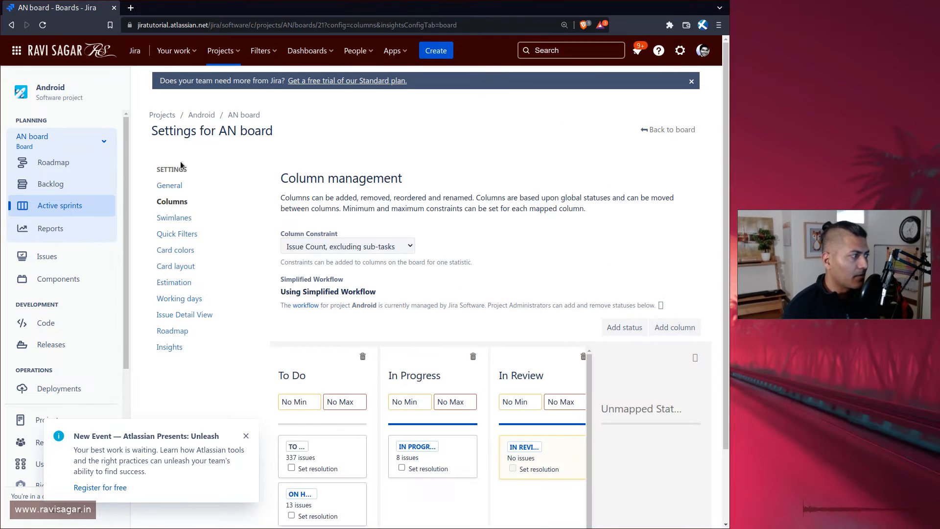
left_click(169, 185)
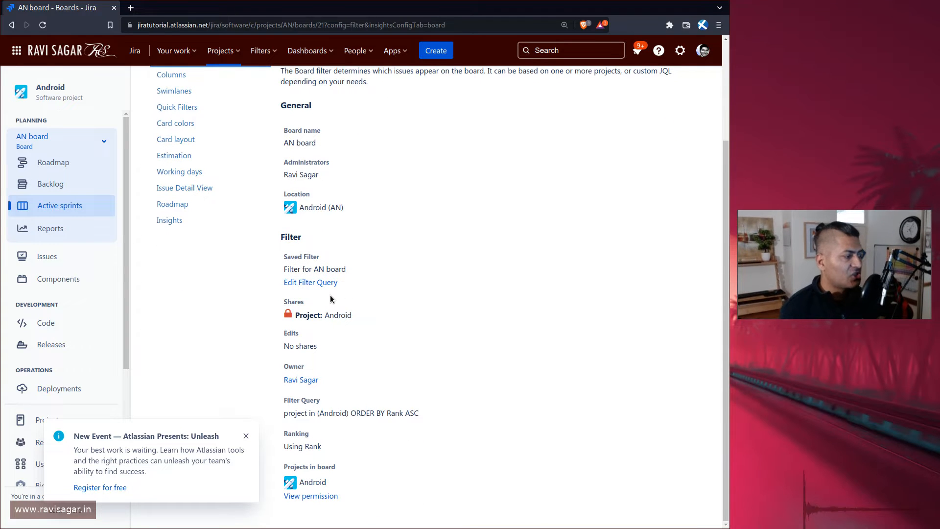
mouse_move(311, 282)
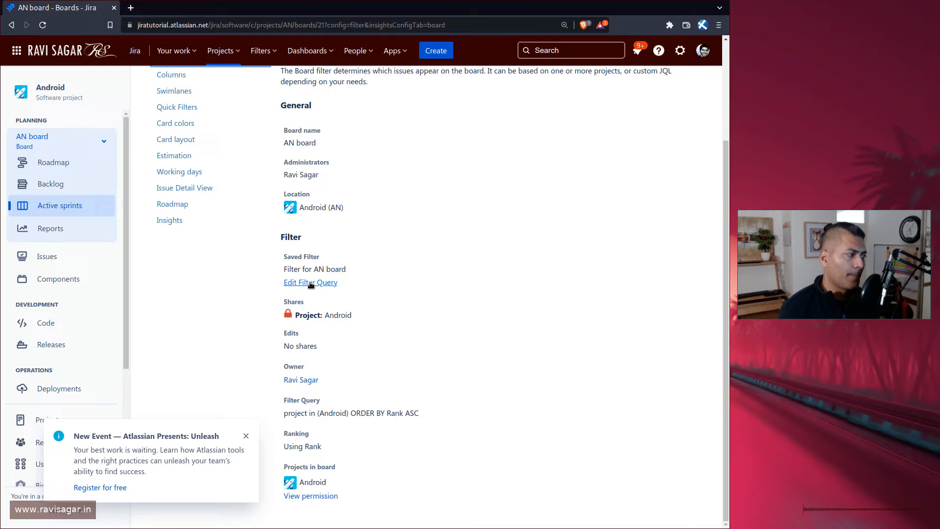
left_click(311, 282)
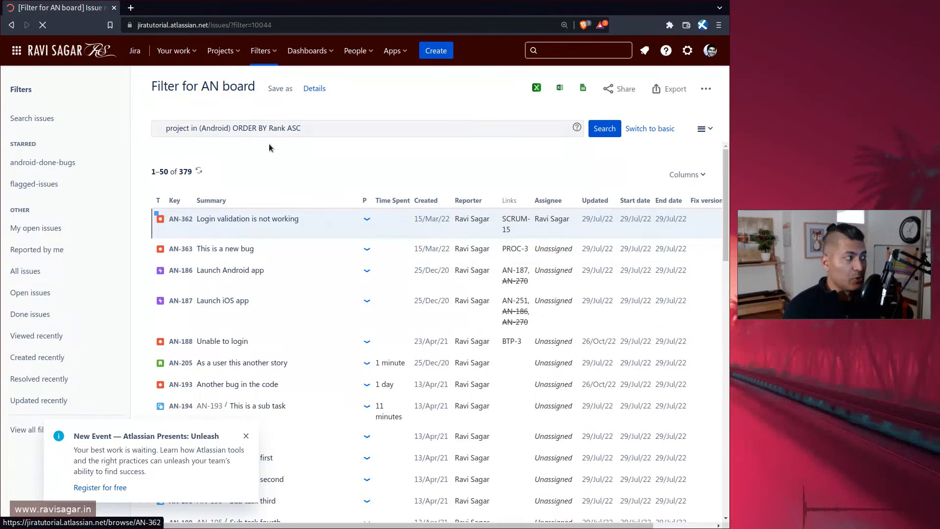
Navigate back to the AN board's general and filter settings page
left_click(268, 127)
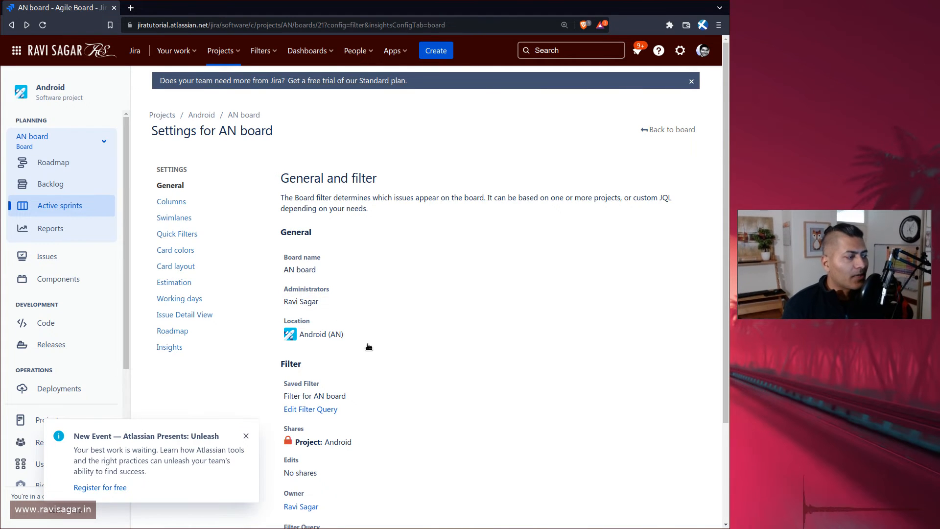
Scroll the AN board settings before starting a new board creation
scroll("down", 3)
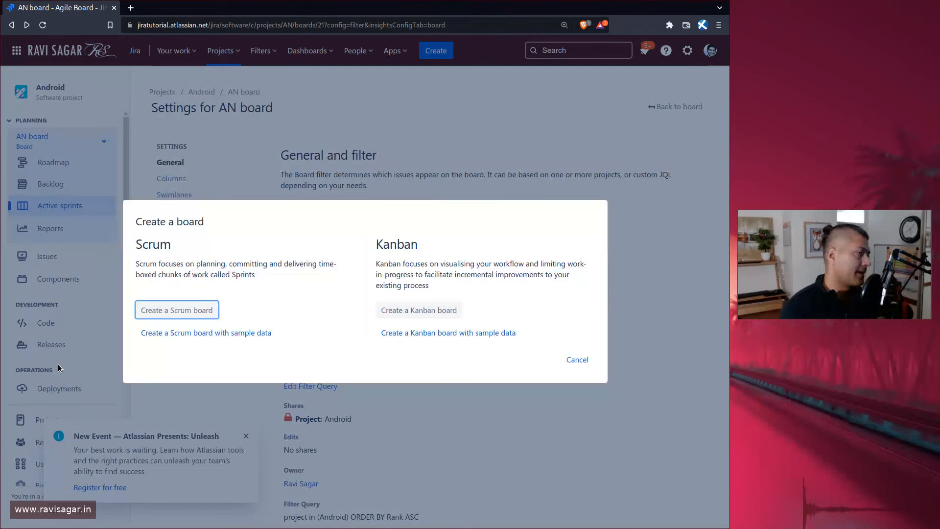
mouse_move(177, 311)
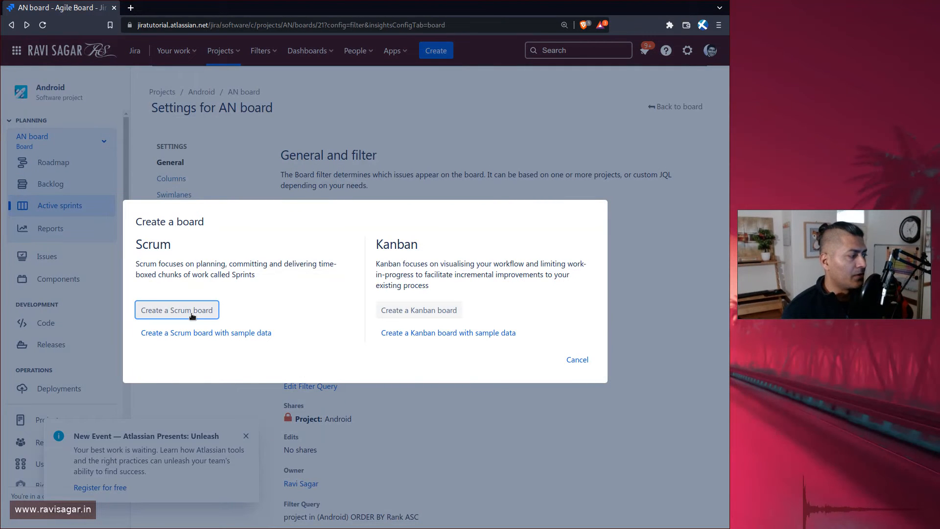
Choose a Scrum board from existing projects and add the iOS and Android projects
left_click(177, 310)
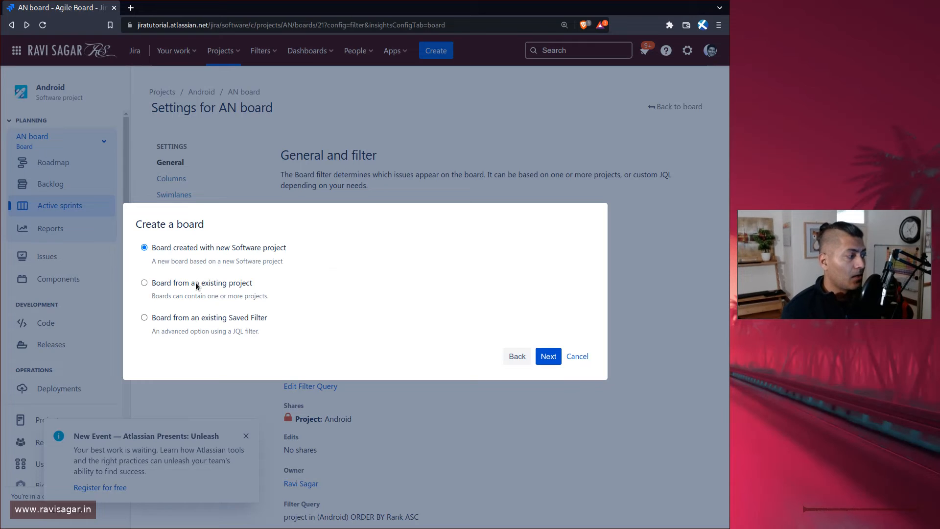
left_click(547, 356)
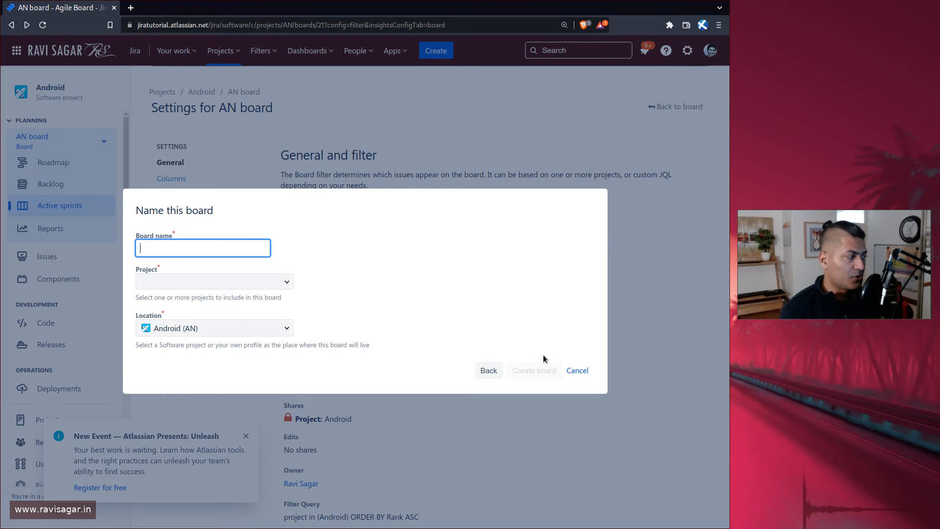
left_click(214, 281)
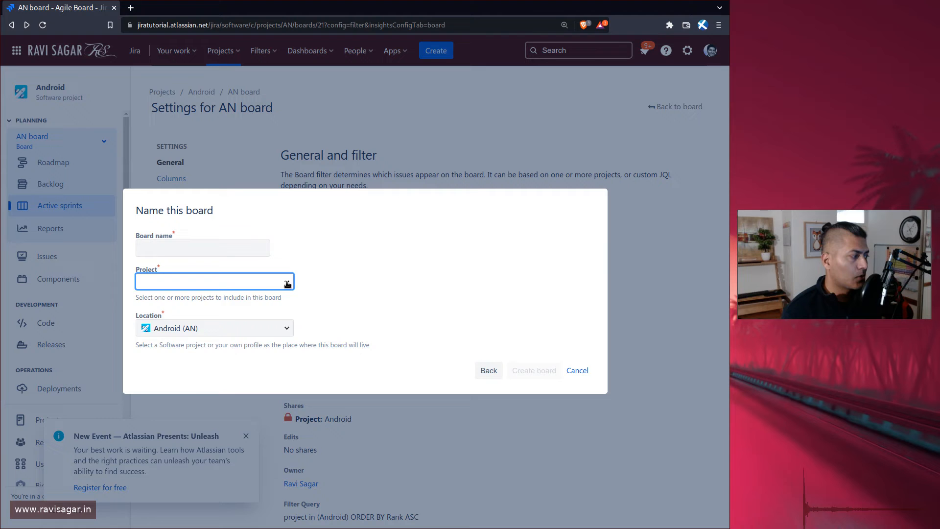
left_click(214, 281)
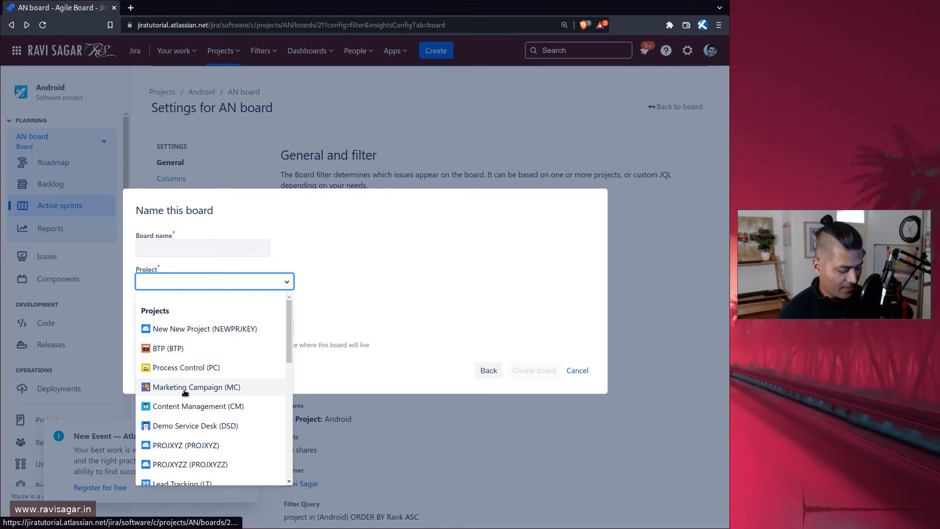
type("ios")
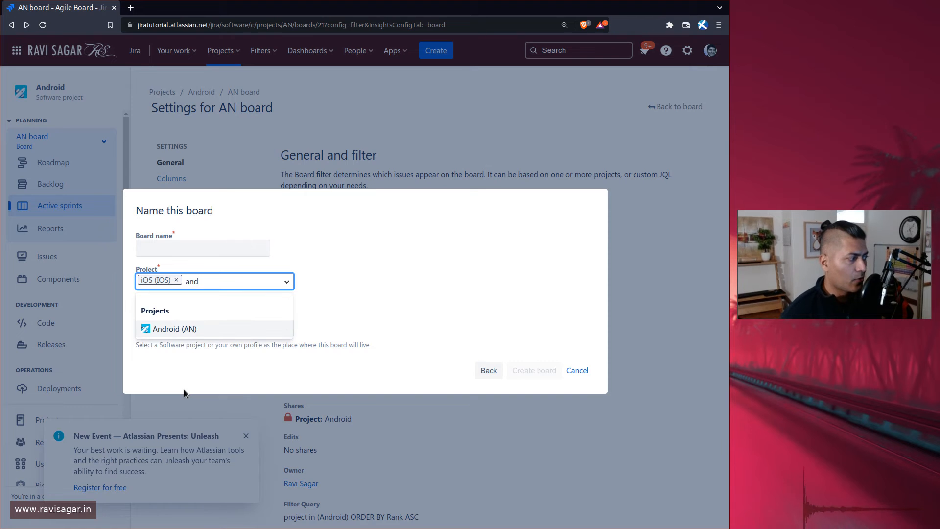
left_click(175, 329)
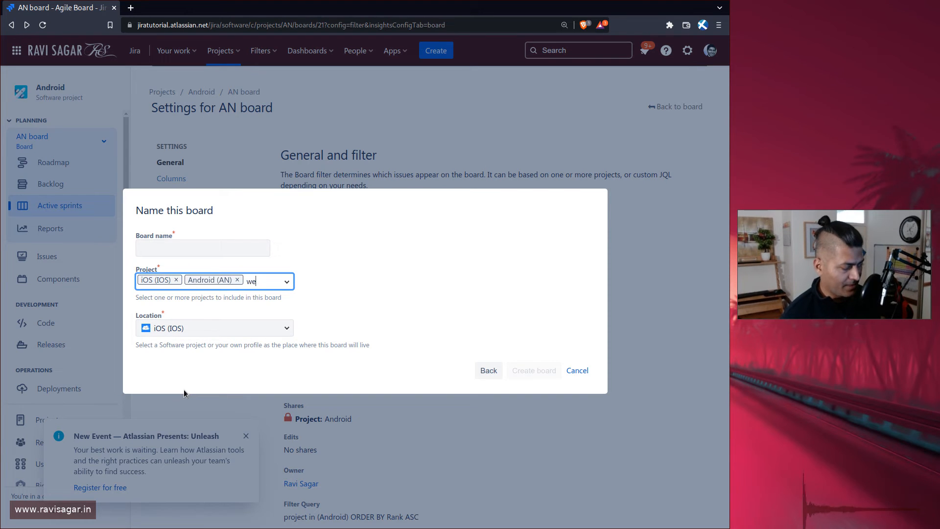
Search for 'clon' and add the CLONE IOS project to the board
key("Backspace")
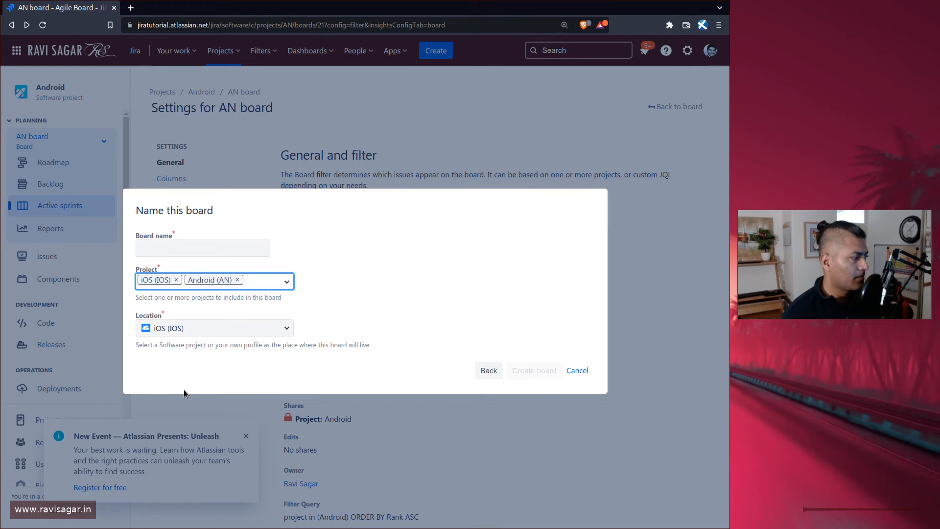
type("c")
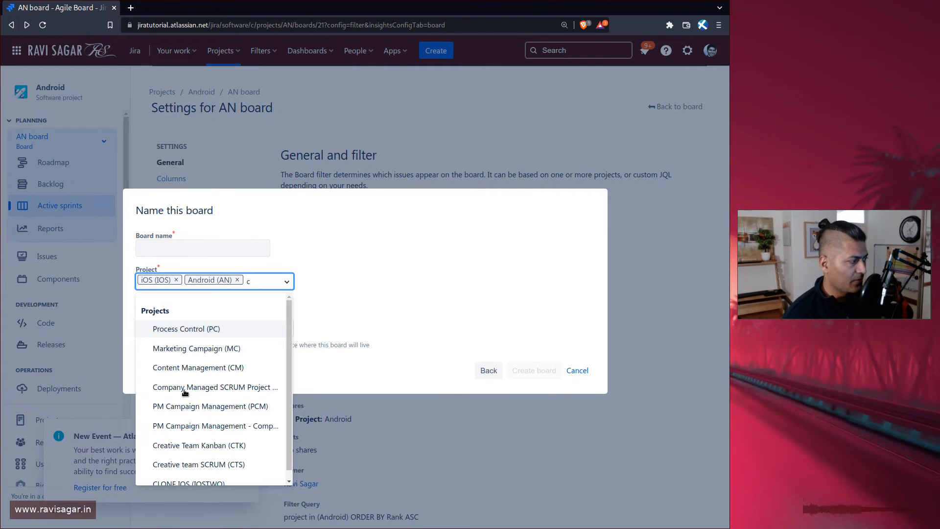
type("lon")
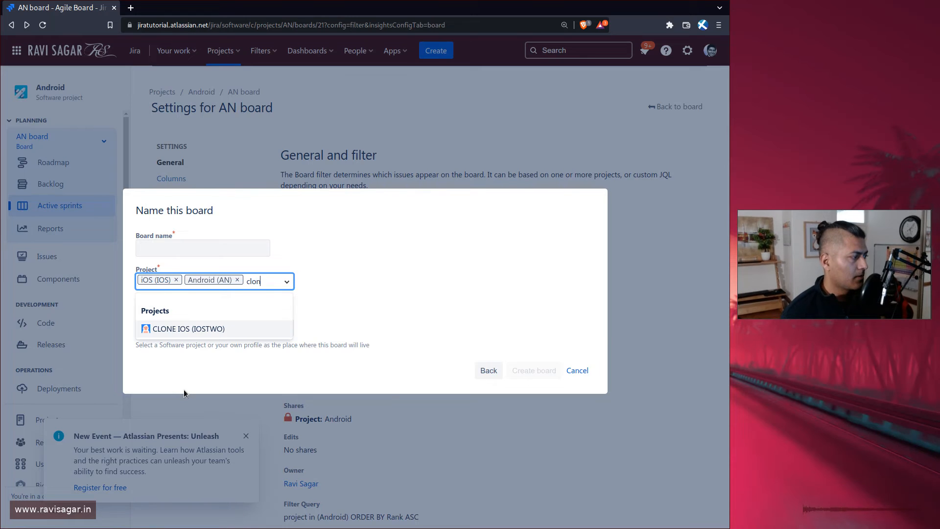
left_click(203, 242)
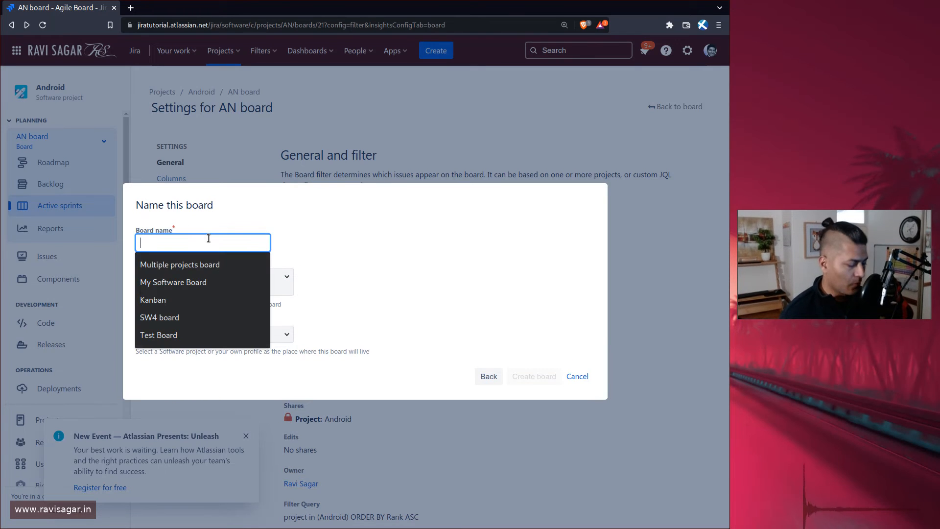
Name the board 'Multiple projects board2', keep location iOS, and create it
type("Multiple projects board2")
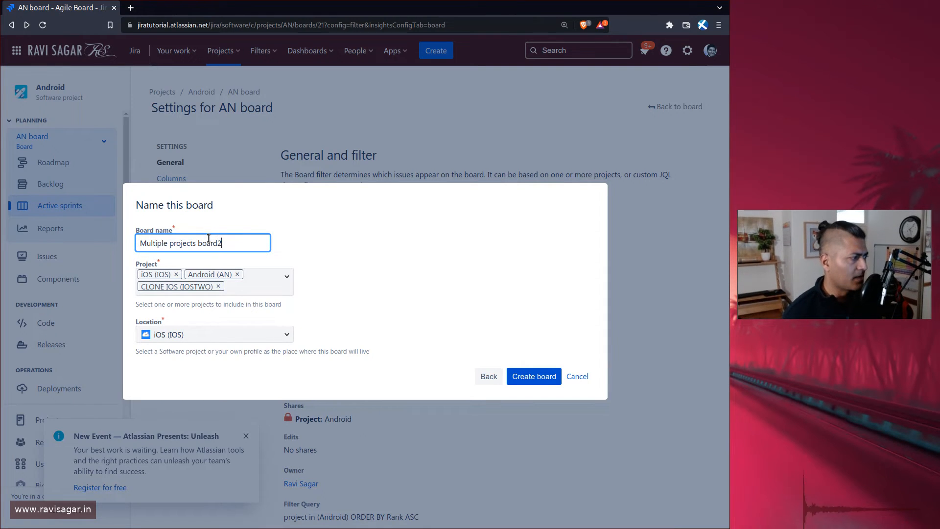
left_click(533, 376)
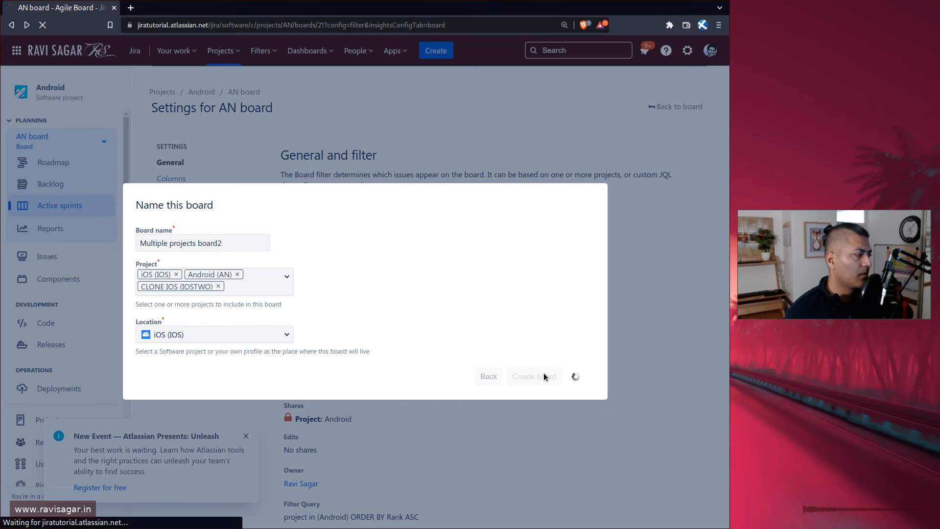
left_click(533, 376)
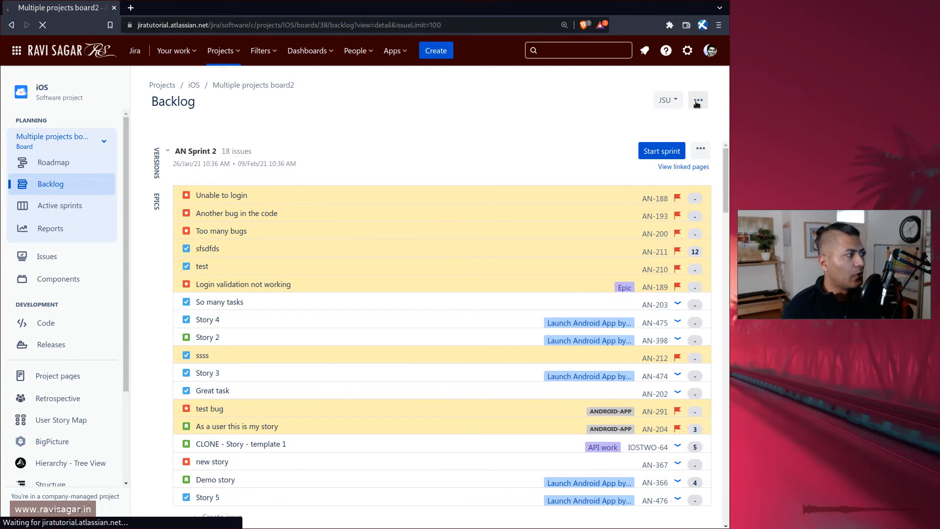
View Board settings for Multiple projects board2 showing its multi-project saved filter
left_click(698, 100)
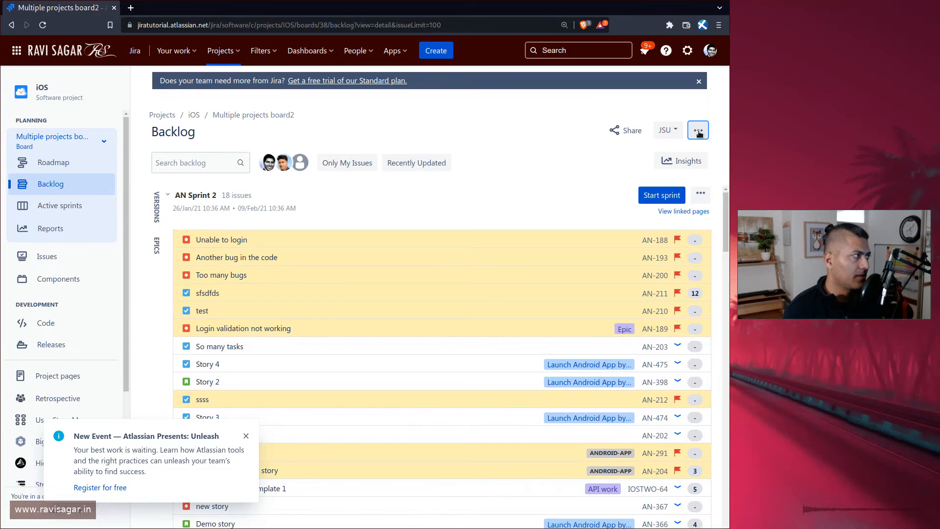
left_click(698, 130)
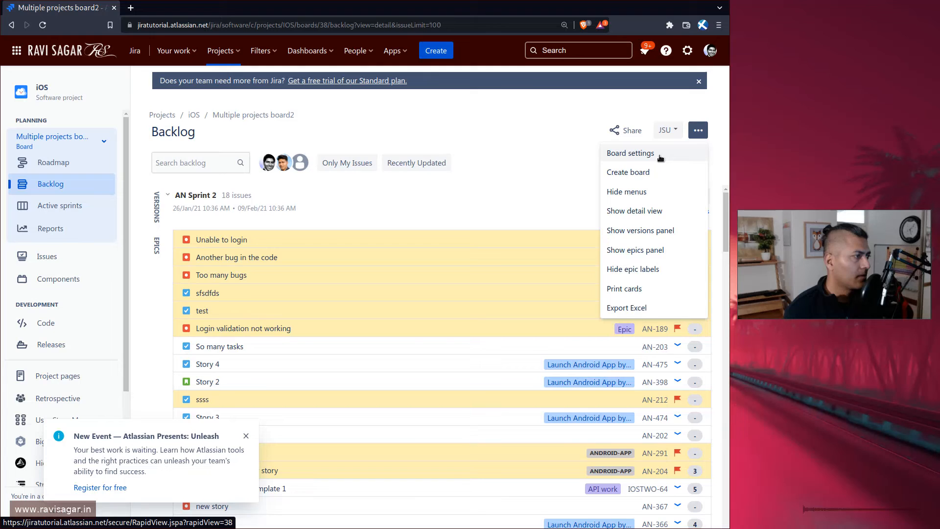
left_click(629, 153)
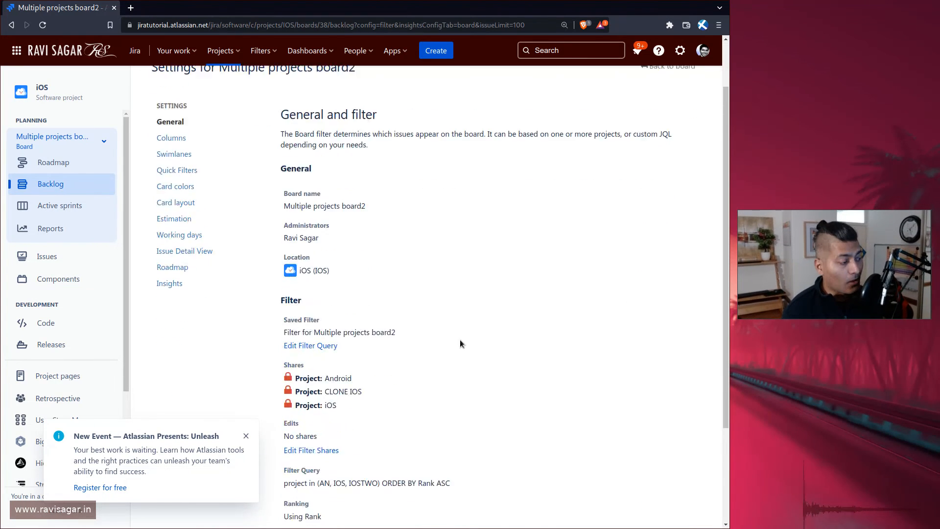
Highlight the filter query and the three shared projects: iOS, Android and CLONE IOS
scroll("down", 3)
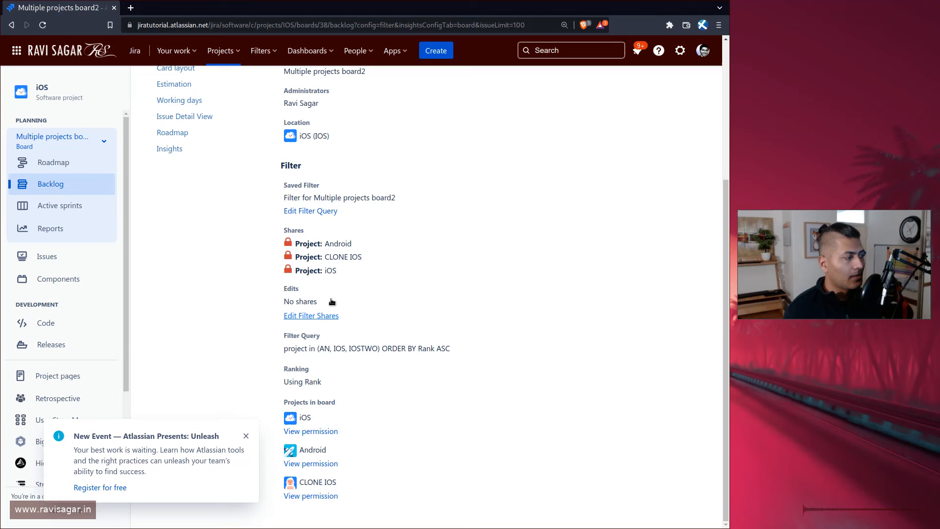
left_click_drag(285, 243, 336, 270)
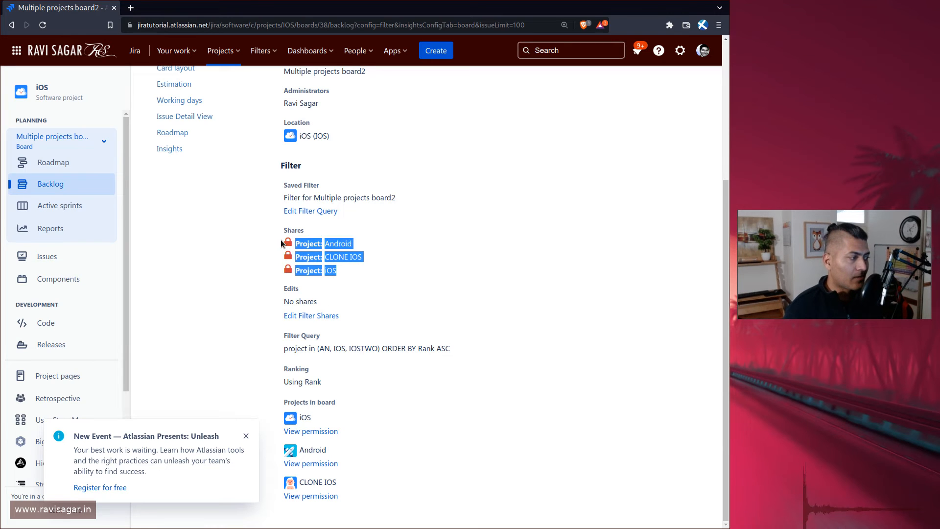